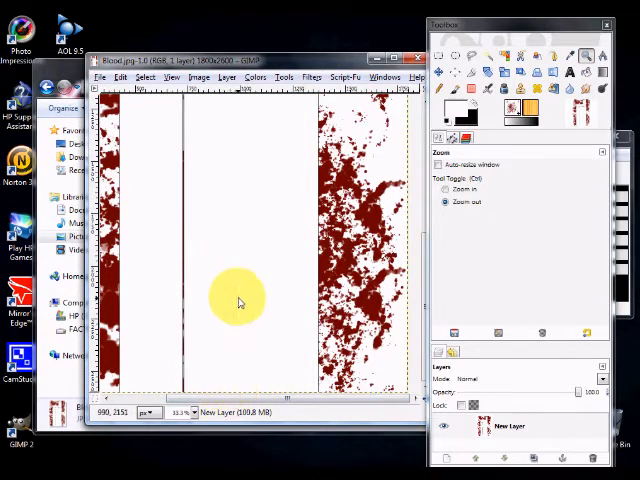
mouse_move(152, 164)
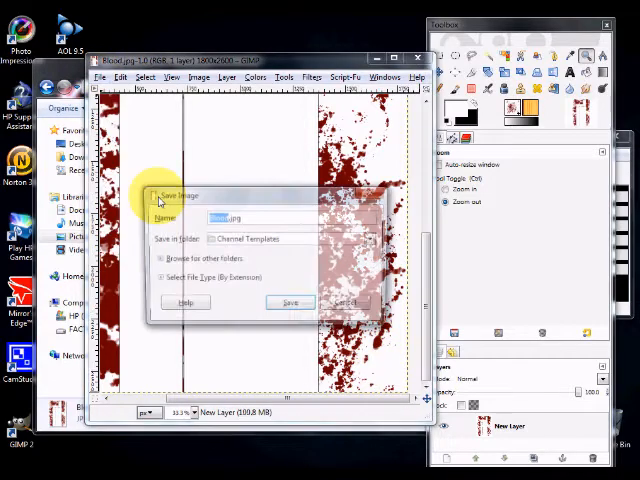
Overwrite the existing Blood.jpg and adjust the JPEG export quality slider
click(288, 302)
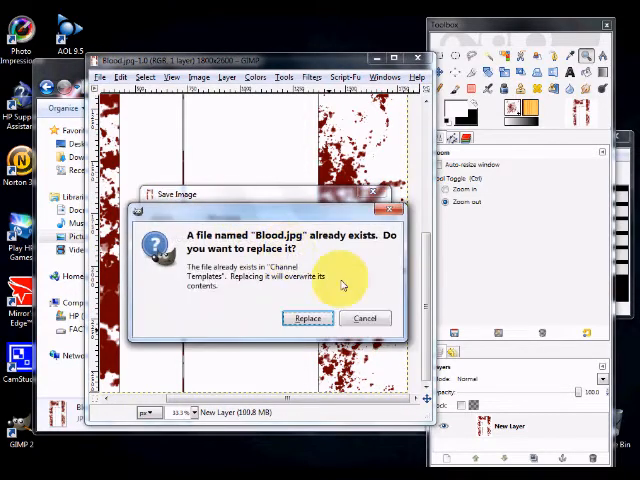
click(308, 318)
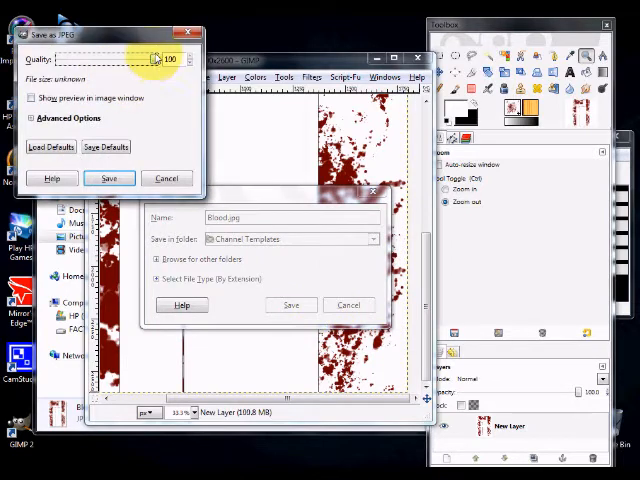
drag(156, 60, 132, 60)
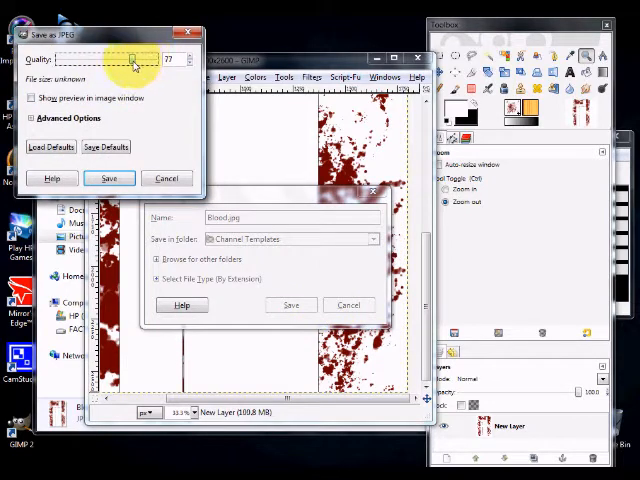
mouse_move(172, 88)
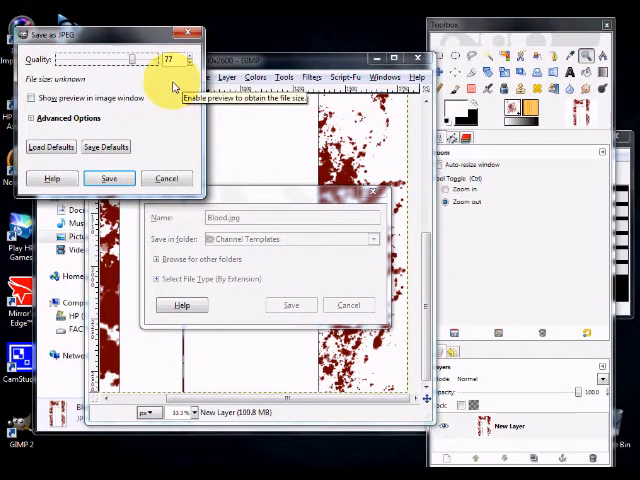
mouse_move(196, 188)
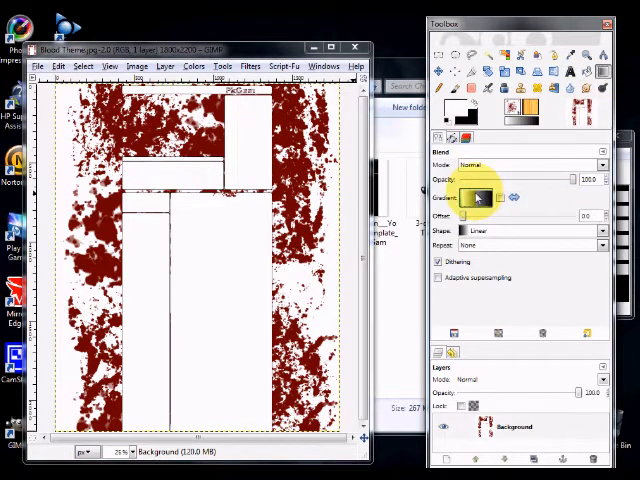
Apply a Blend-tool gradient so the image bottom fades smoothly into white
click(480, 196)
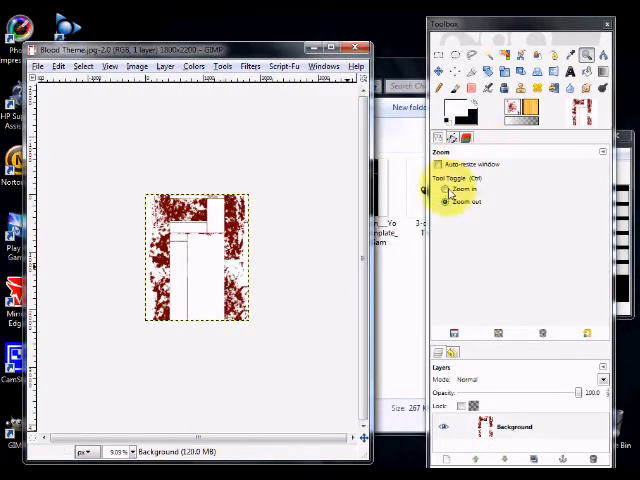
click(208, 360)
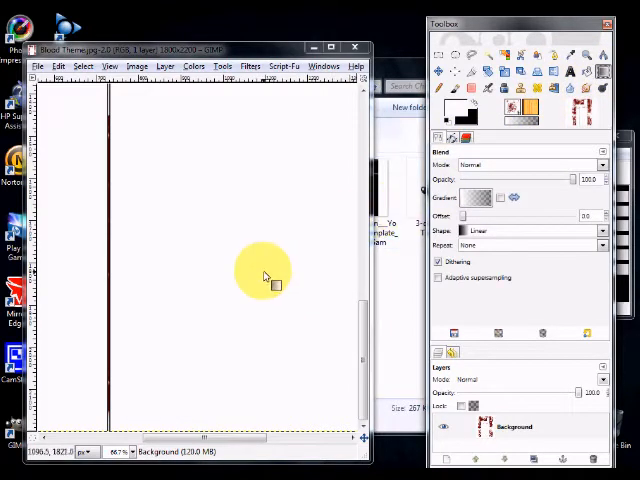
mouse_move(216, 428)
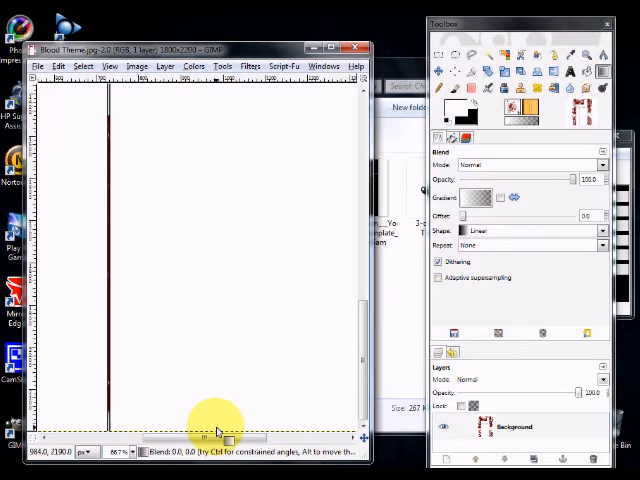
drag(218, 430, 224, 352)
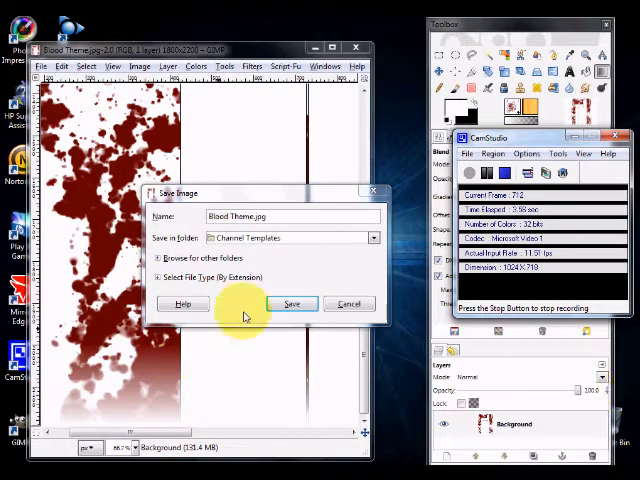
Export the faded image as Blood Theme.jpg with the JPEG settings confirmed
click(292, 304)
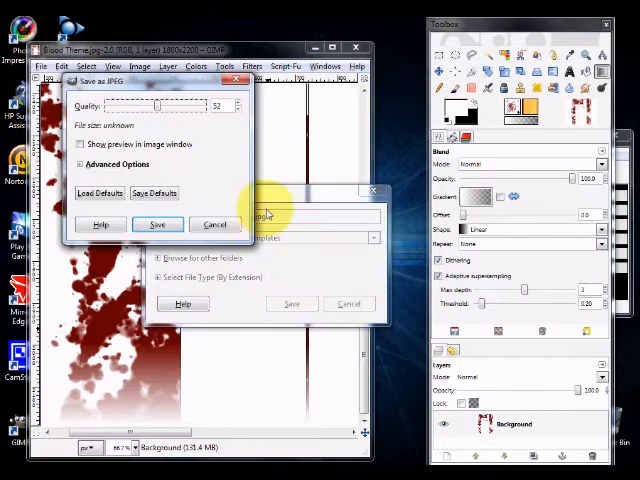
mouse_move(212, 158)
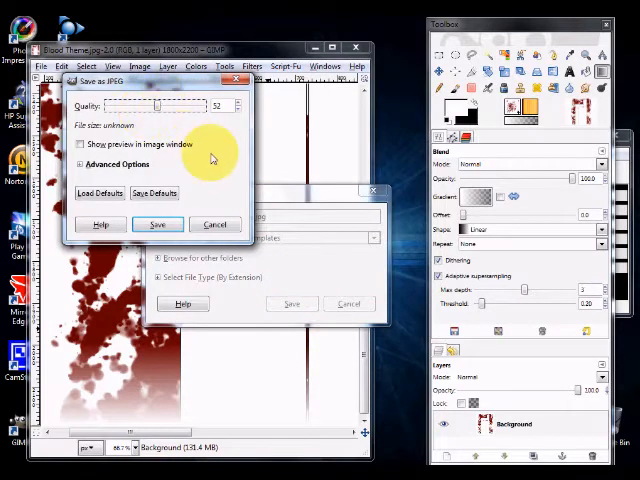
click(156, 224)
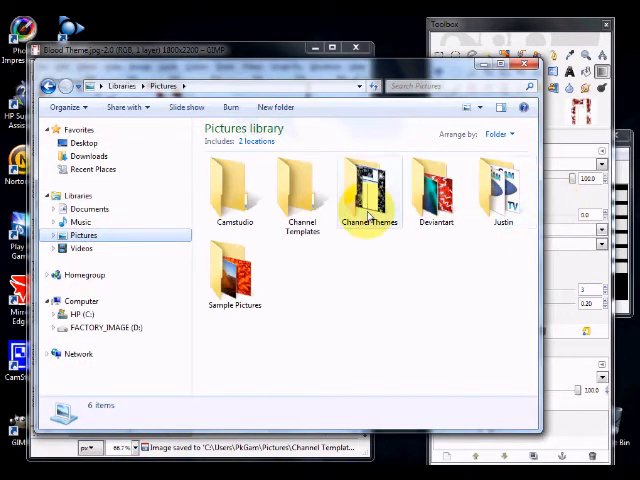
Browse into the Channel Templates folder in the Pictures library
click(302, 190)
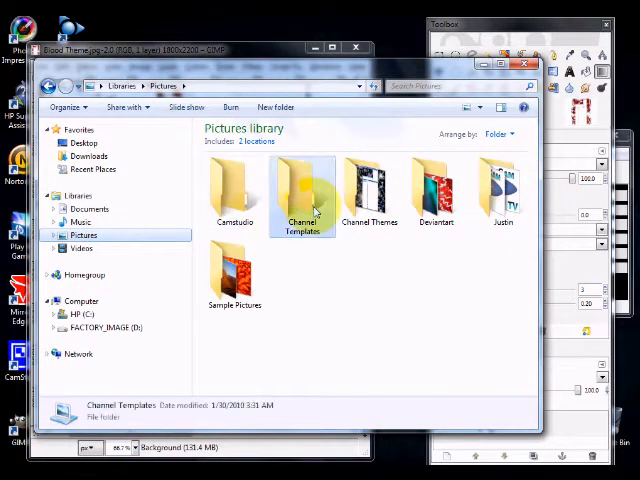
double_click(302, 190)
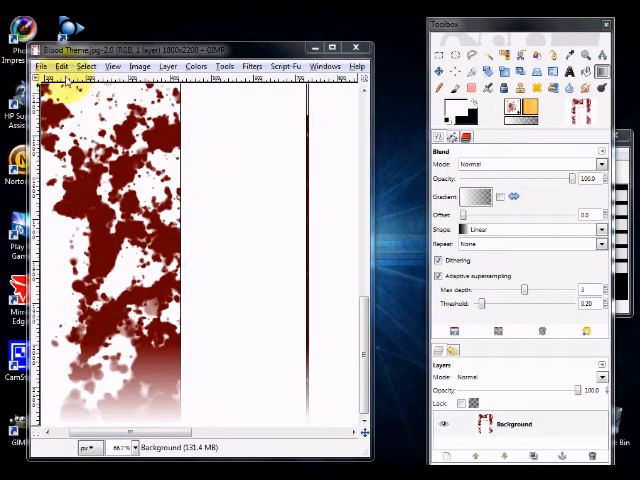
click(88, 66)
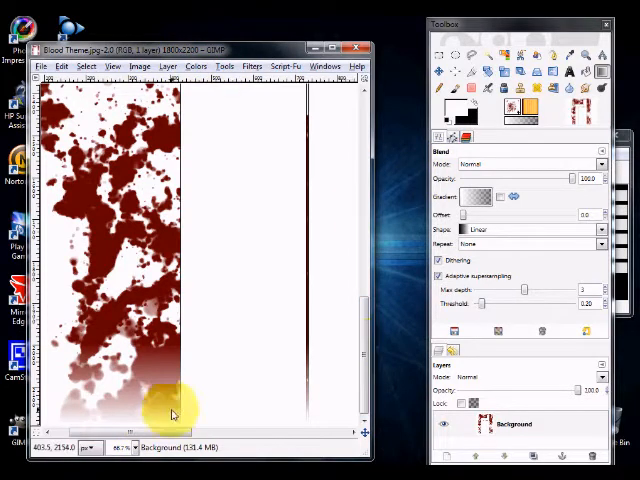
mouse_move(188, 410)
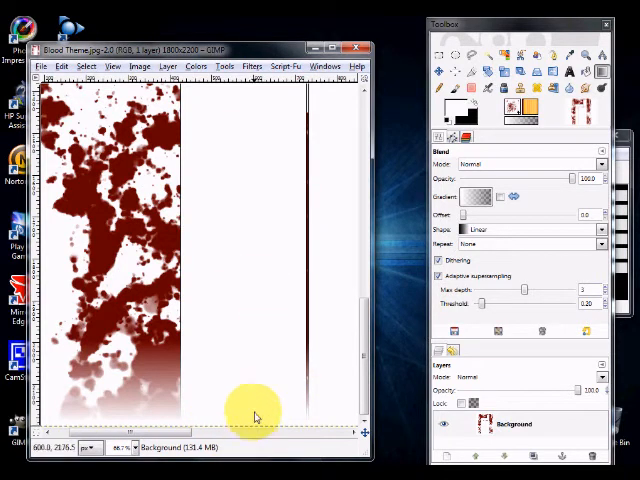
mouse_move(280, 220)
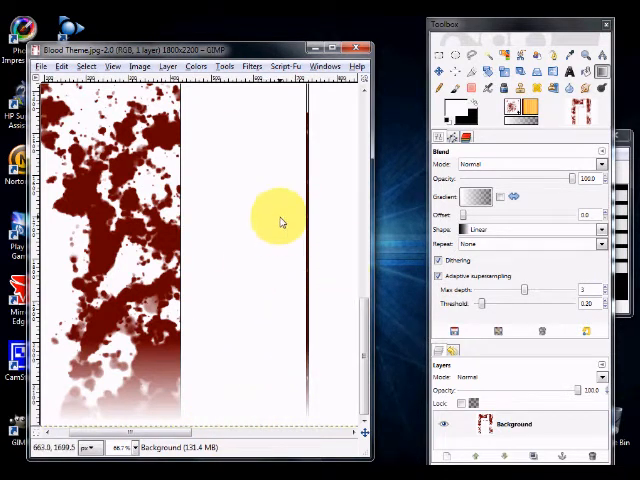
mouse_move(290, 428)
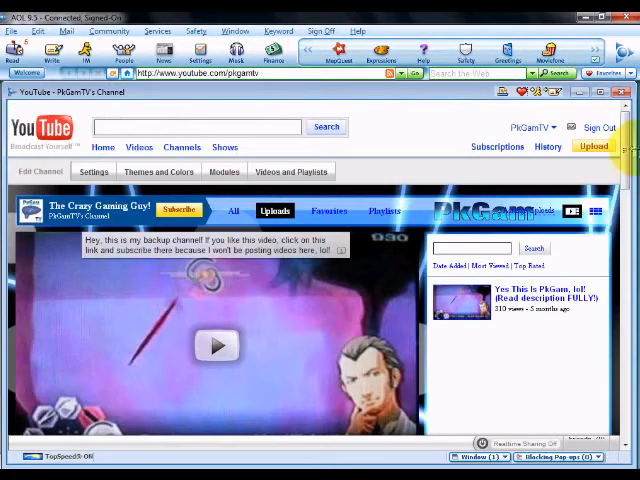
Create a theme named Bloody with advanced options shown and start choosing a background image
click(158, 172)
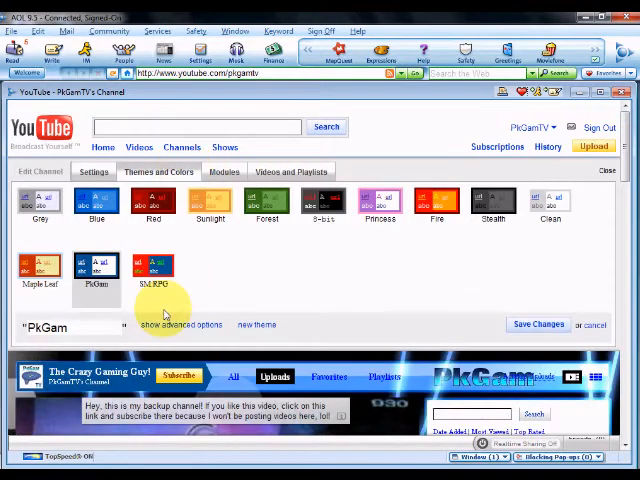
click(180, 324)
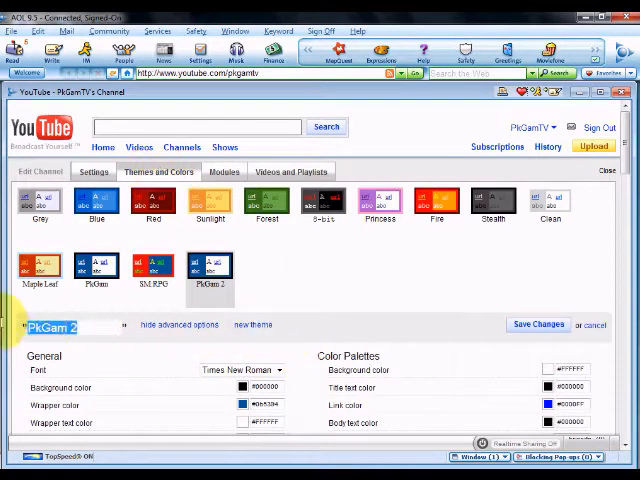
click(210, 264)
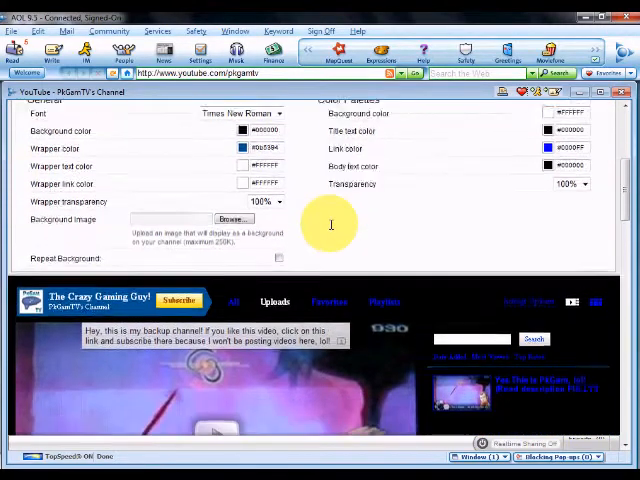
click(210, 212)
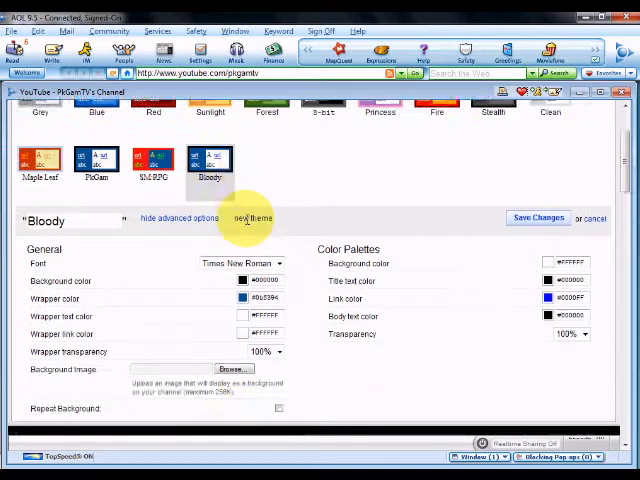
click(232, 368)
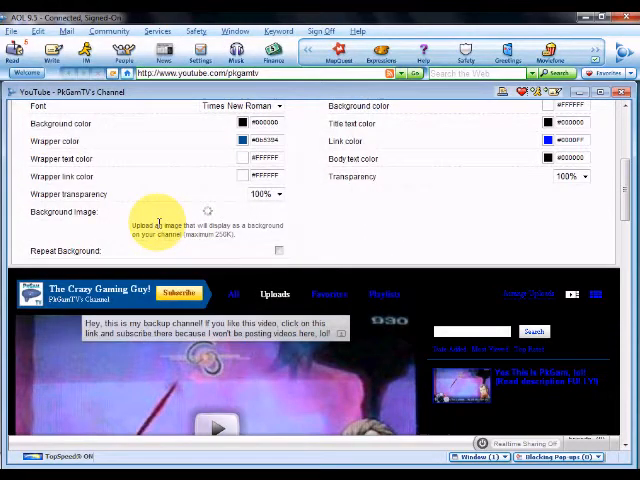
mouse_move(324, 236)
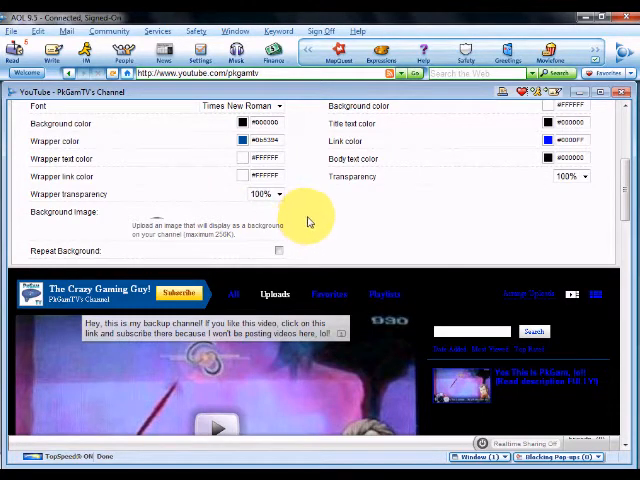
mouse_move(292, 456)
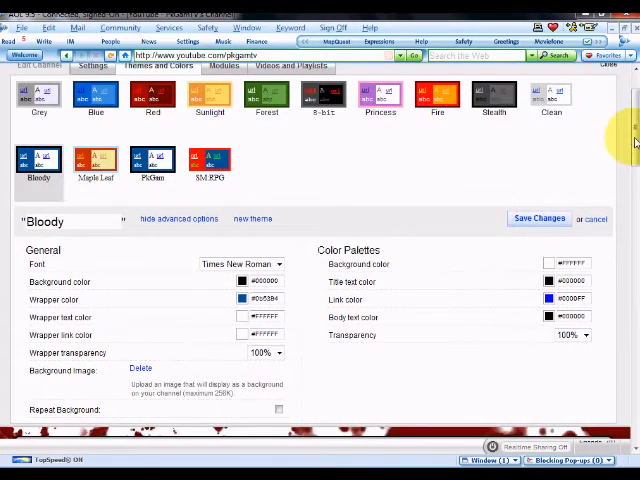
Set the Bloody theme's wrapper color and link color swatches to red
scroll(down, 3)
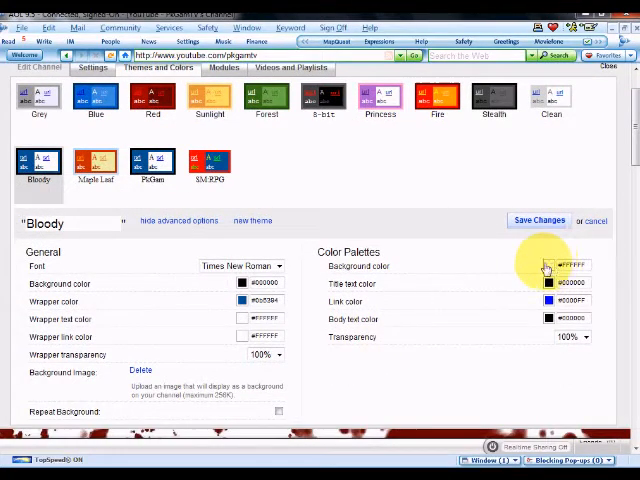
scroll(down, 3)
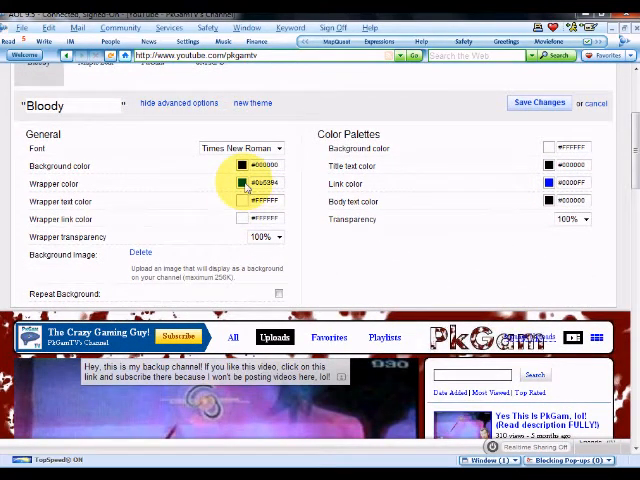
click(244, 184)
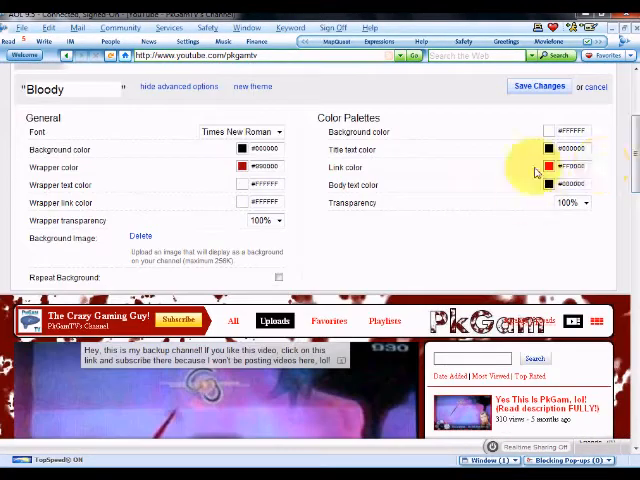
click(548, 184)
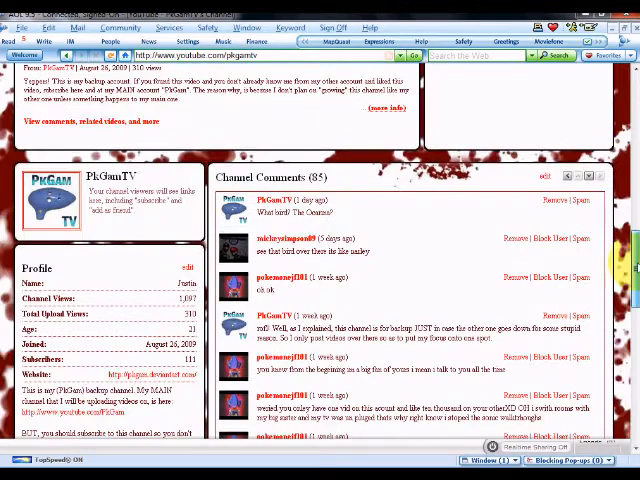
Scroll the channel preview to inspect the red theme over the blood-splatter background
scroll(down, 3)
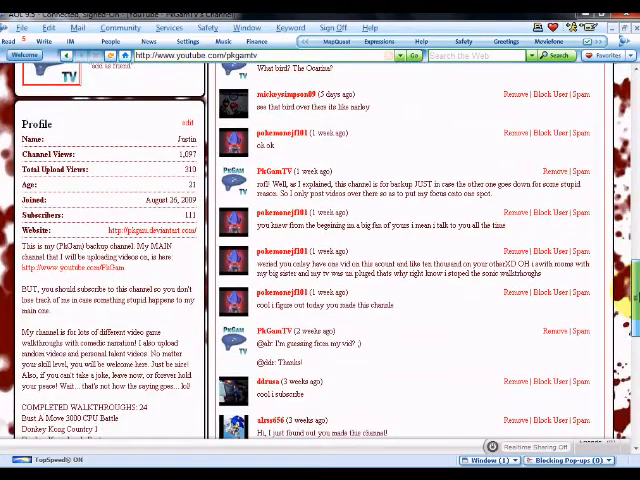
scroll(down, 3)
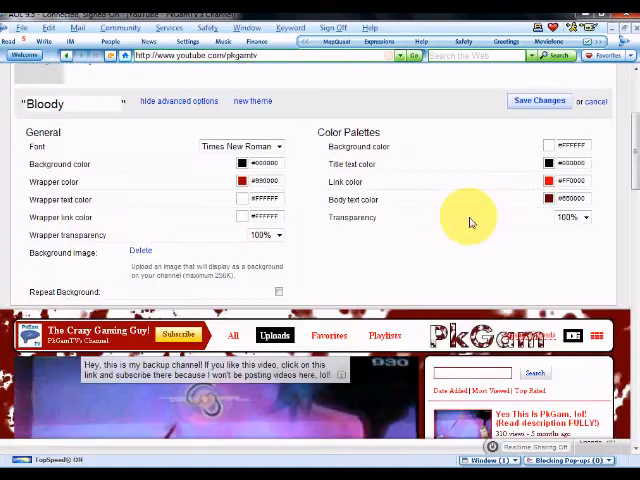
mouse_move(292, 250)
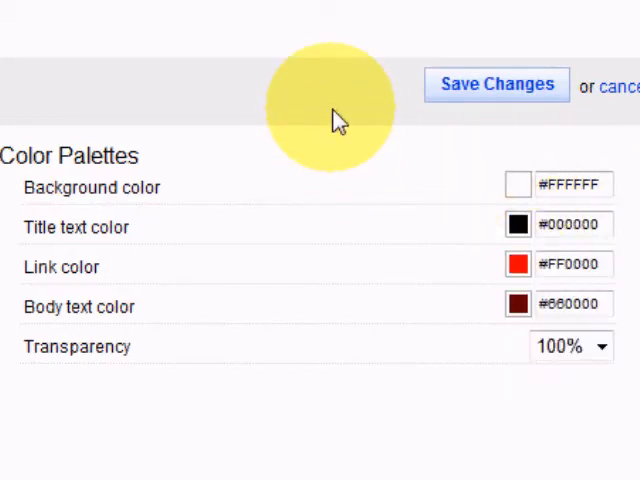
Save the theme changes and review the Favorites tab of the finished channel page
click(496, 84)
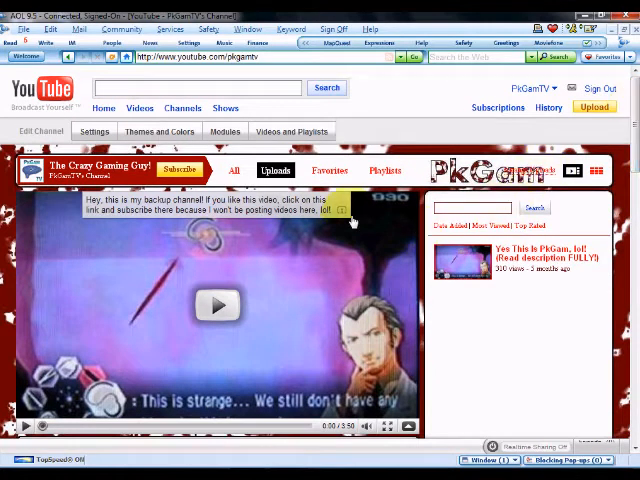
click(328, 170)
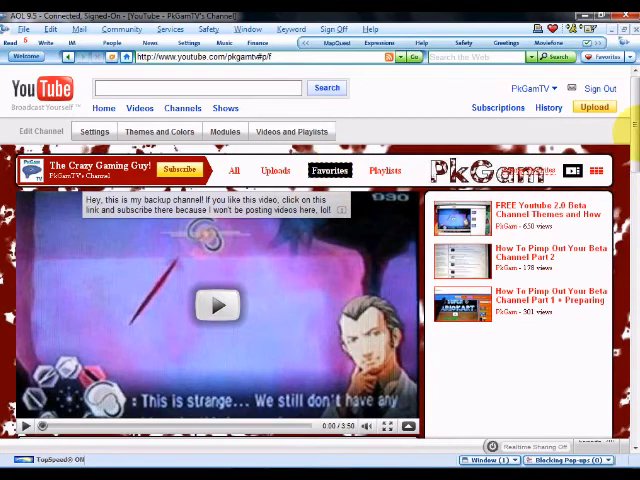
scroll(down, 3)
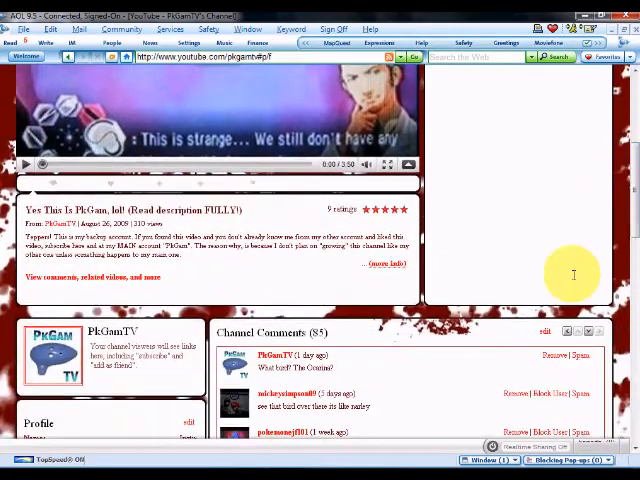
scroll(down, 3)
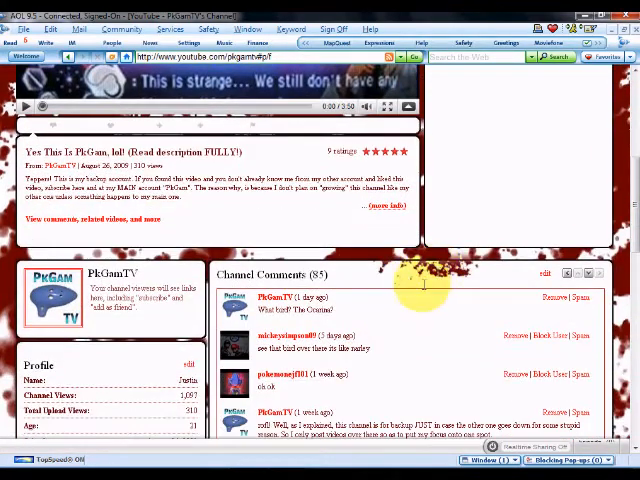
scroll(down, 3)
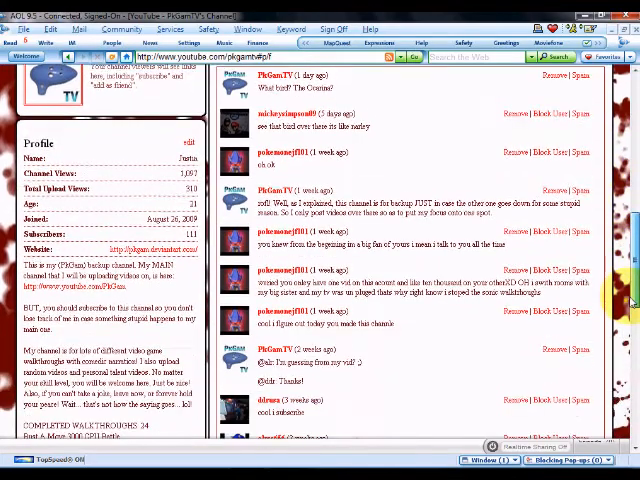